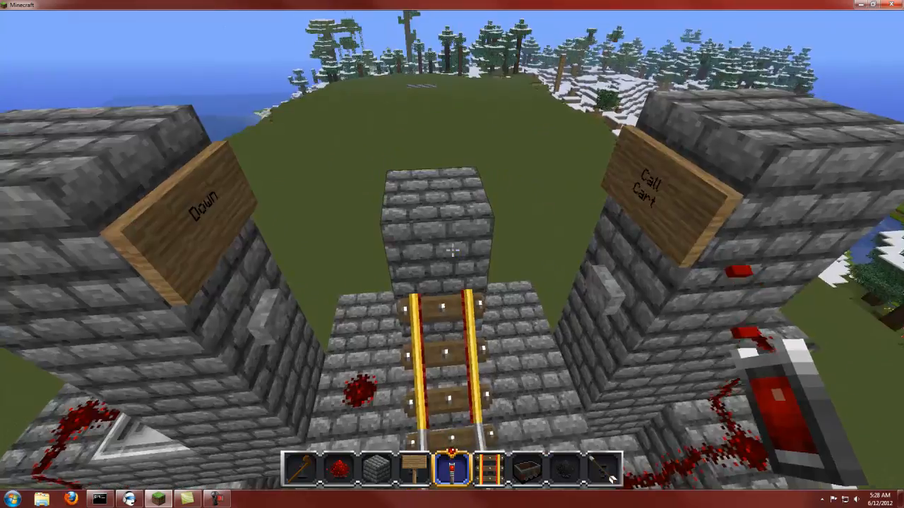
mouse_move(452, 254)
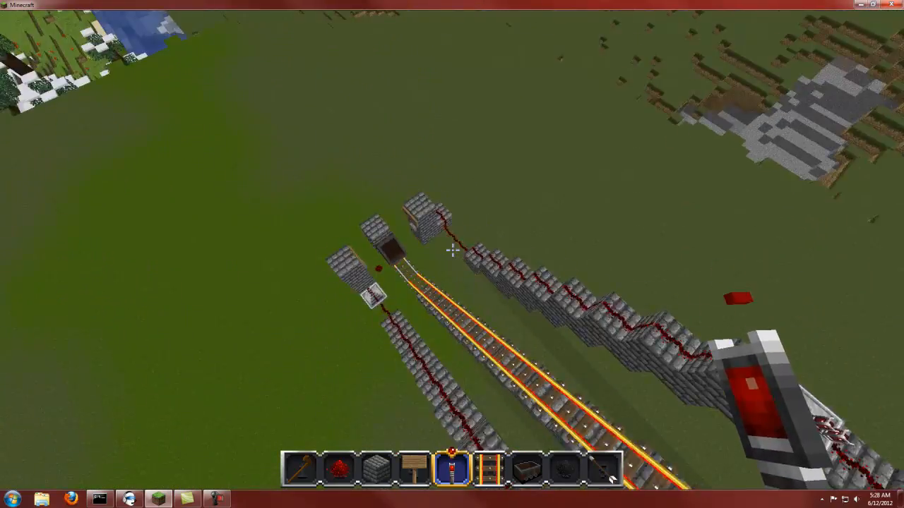
mouse_move(452, 254)
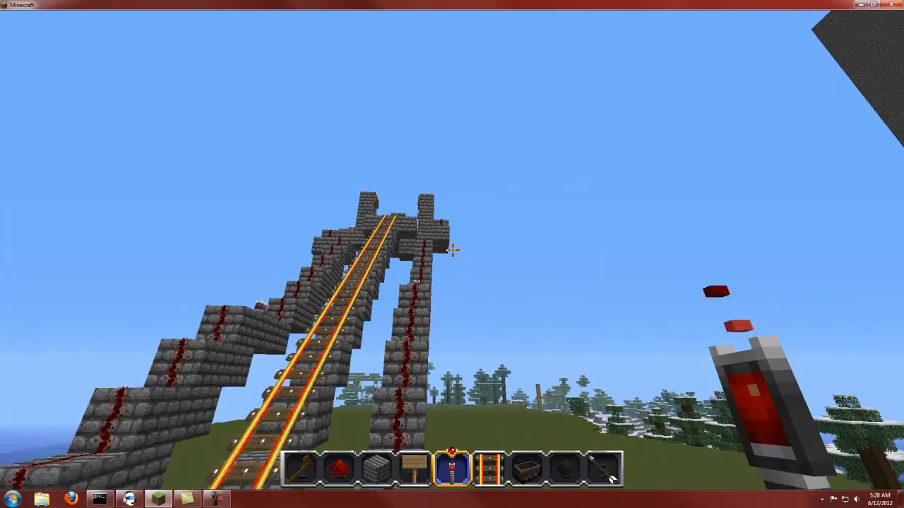
mouse_move(452, 254)
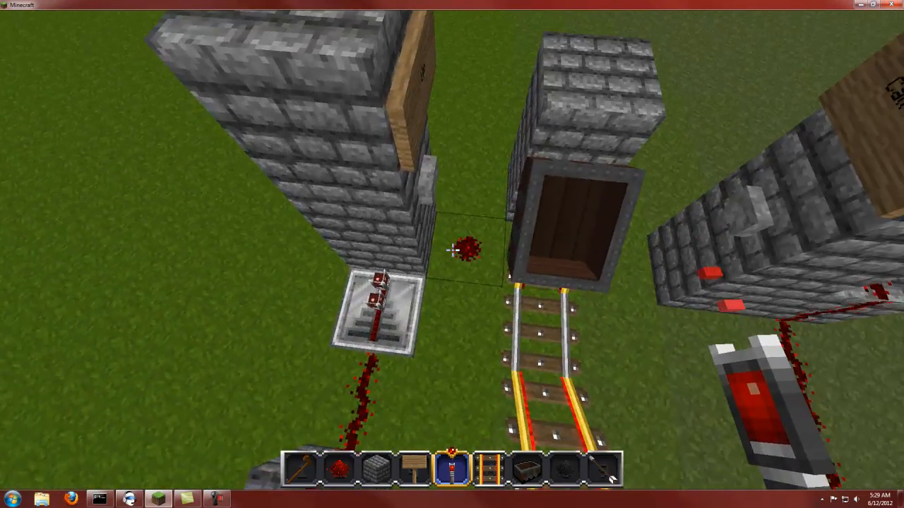
mouse_move(452, 254)
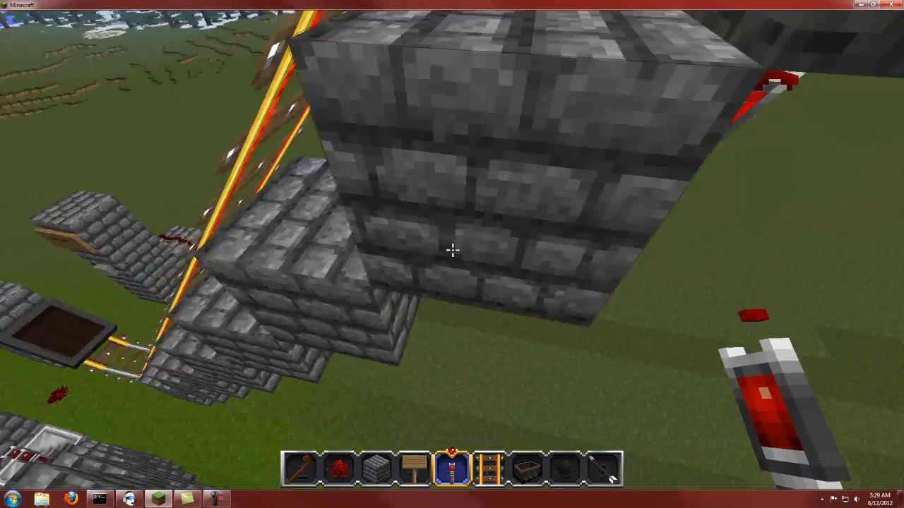
mouse_move(451, 254)
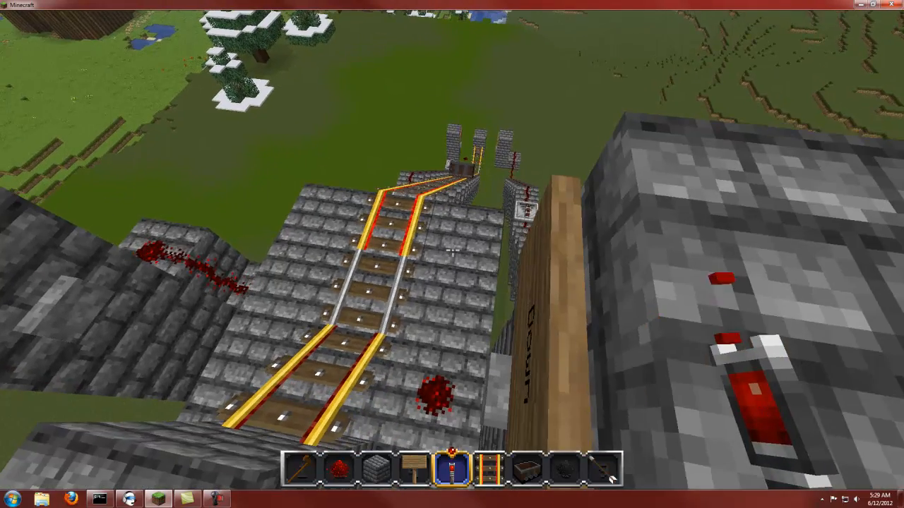
mouse_move(452, 254)
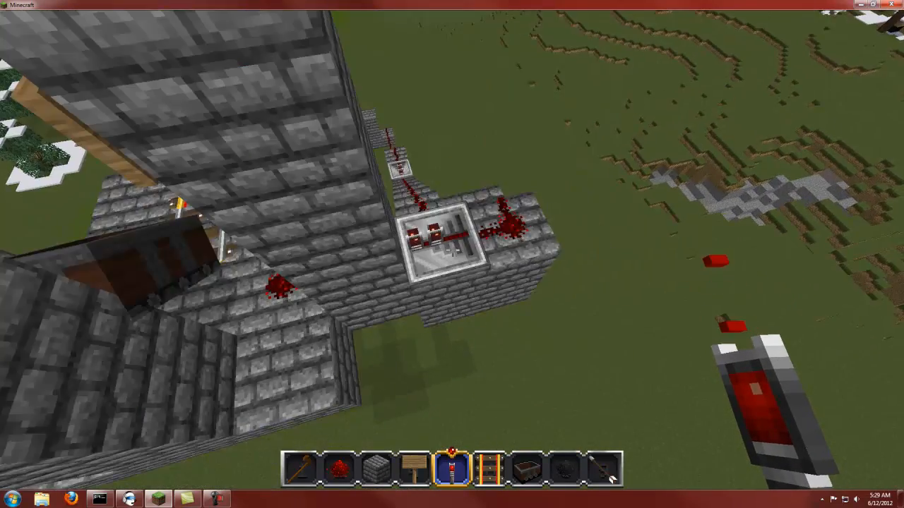
mouse_move(451, 254)
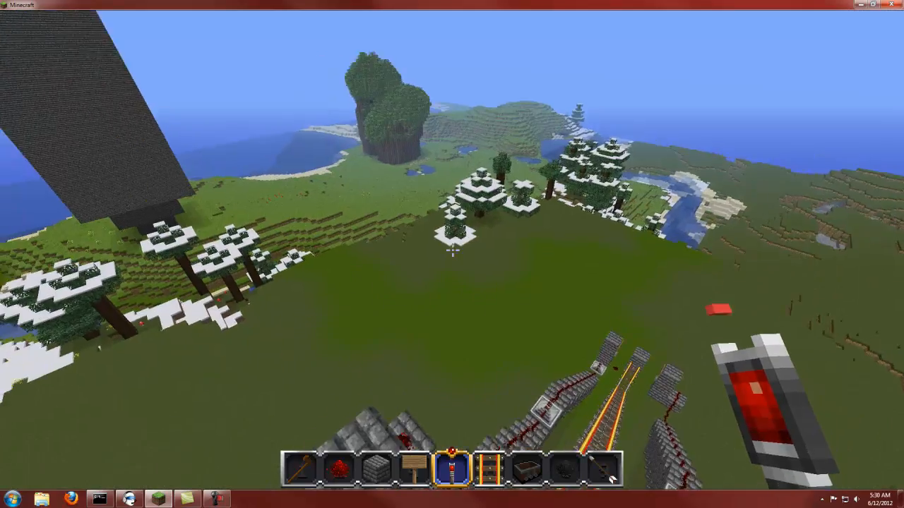
mouse_move(452, 255)
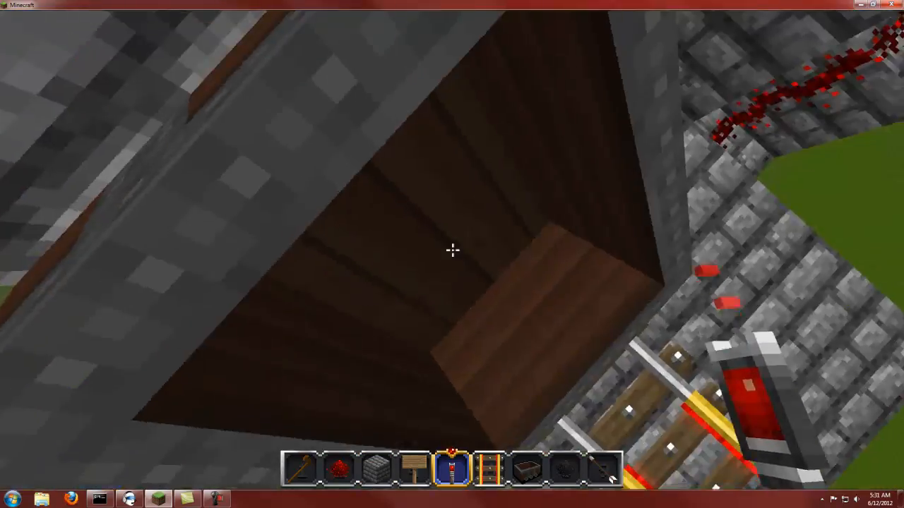
mouse_move(452, 254)
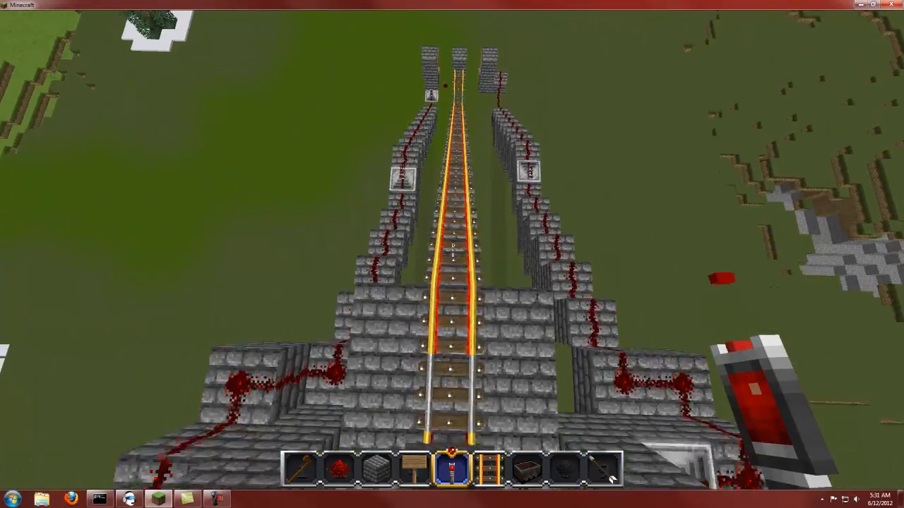
mouse_move(451, 254)
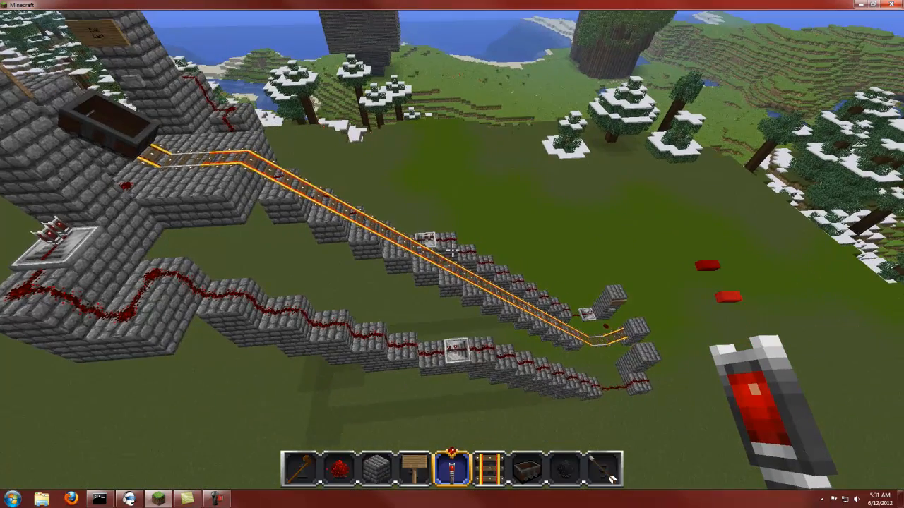